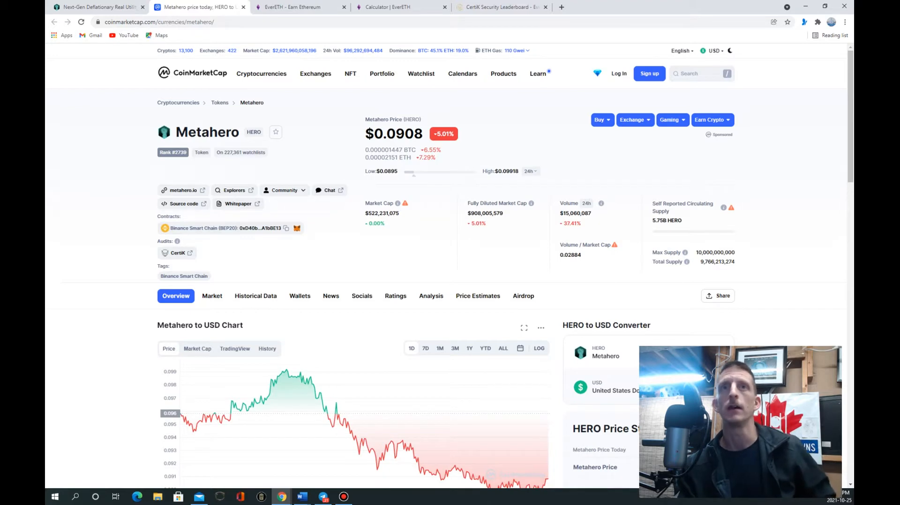
Switch to the 'EverETH - Earn Ethereum' tab showing the evereth.net homepage and contract address
scroll(down, 3)
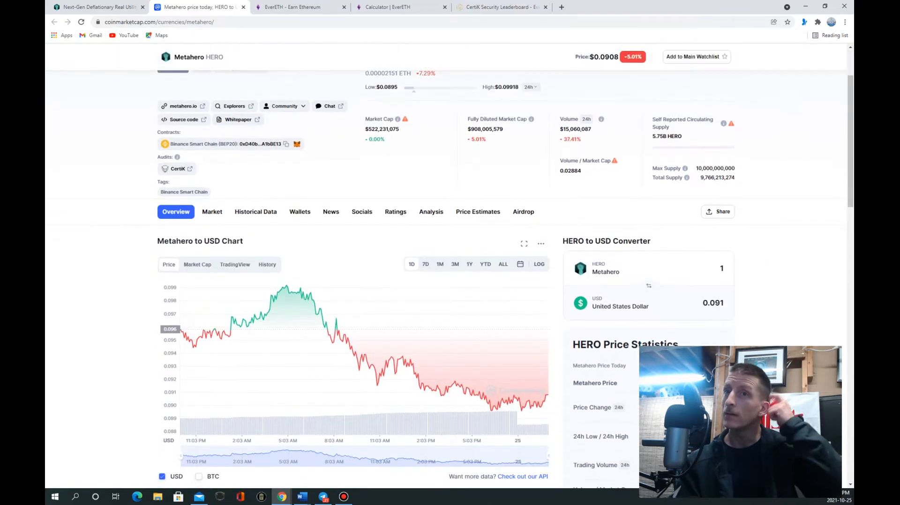
mouse_move(343, 334)
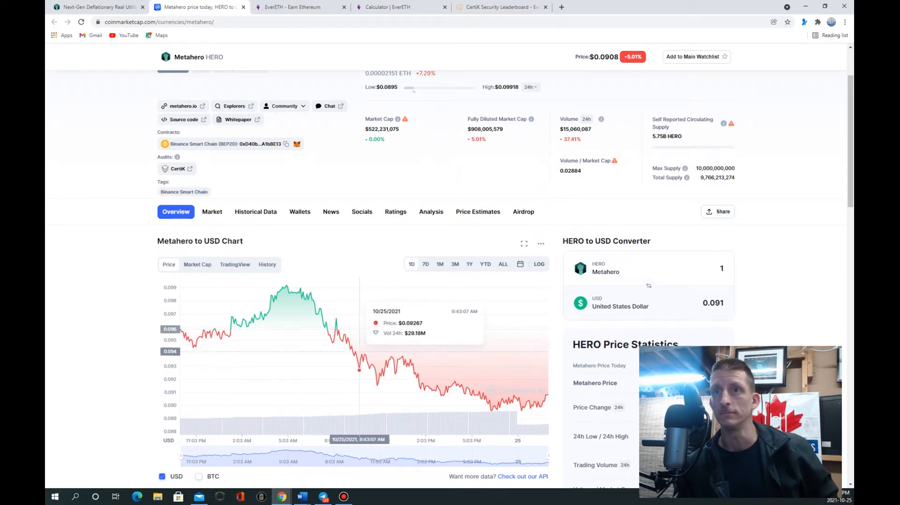
mouse_move(501, 400)
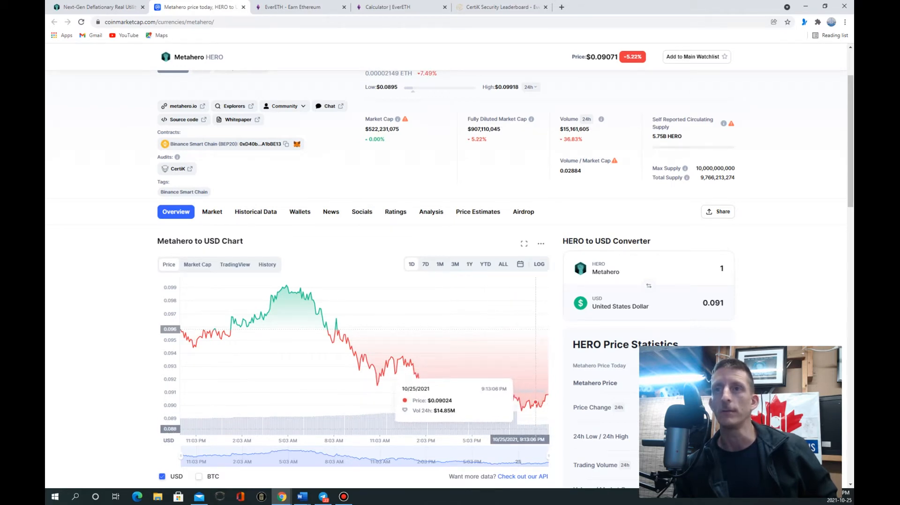
mouse_move(391, 358)
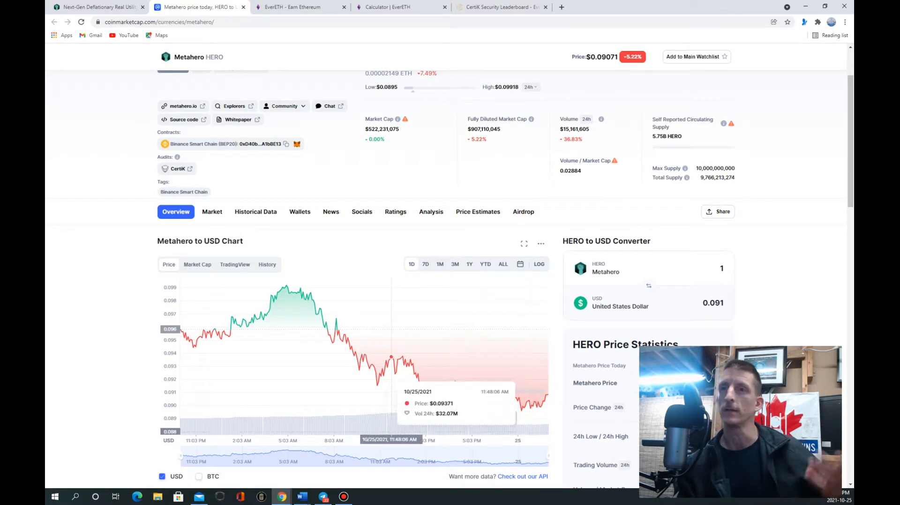
mouse_move(337, 335)
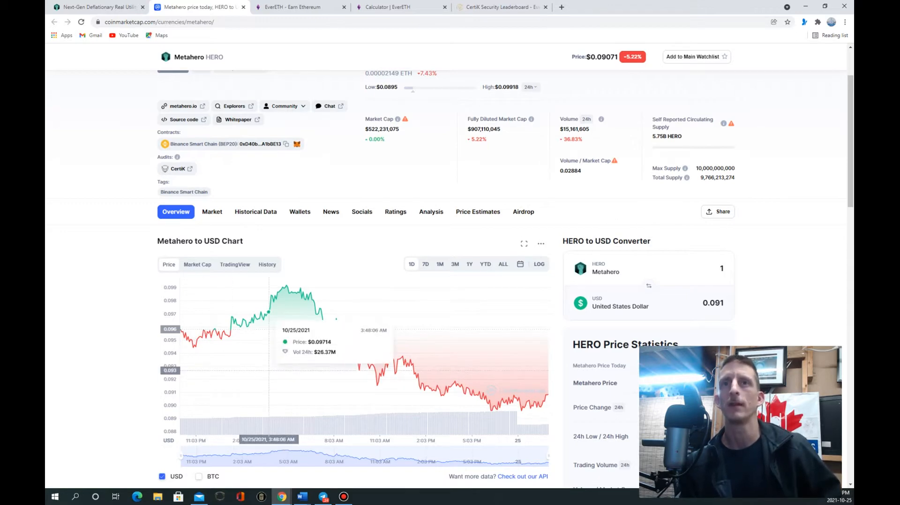
mouse_move(319, 310)
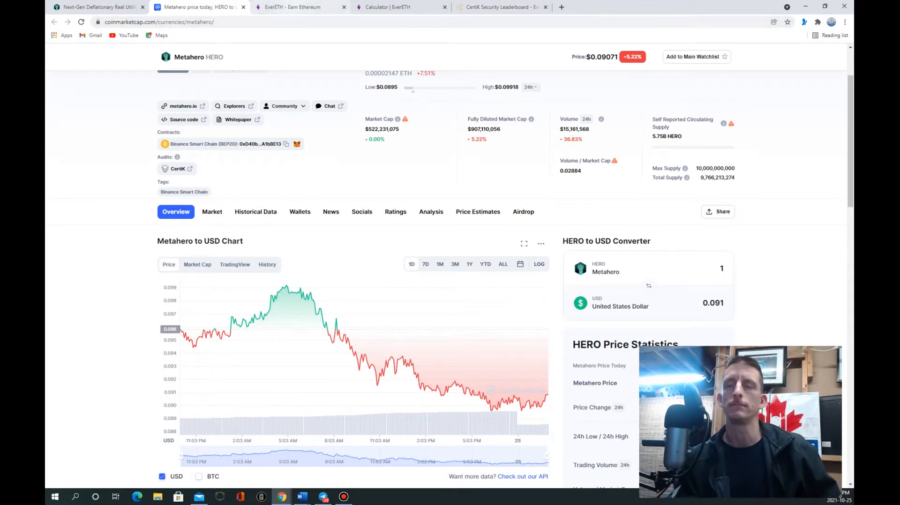
click(298, 7)
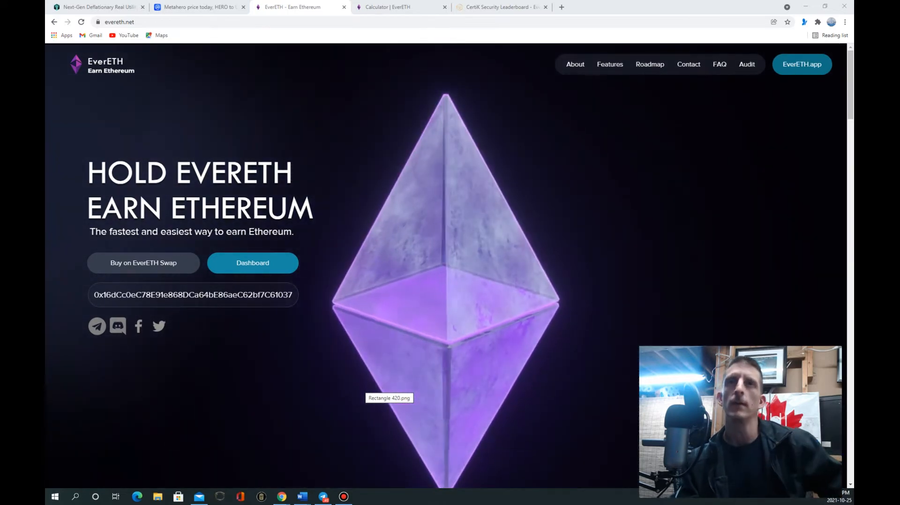
scroll(down, 3)
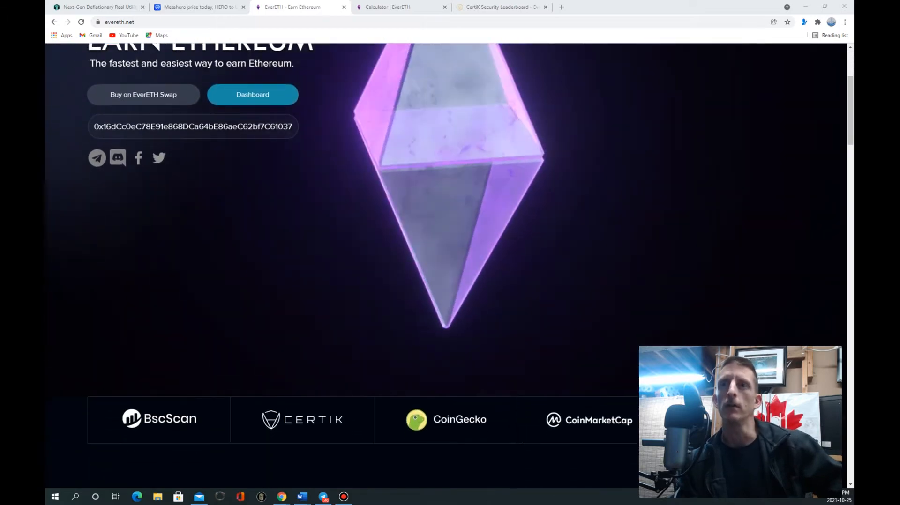
scroll(up, 3)
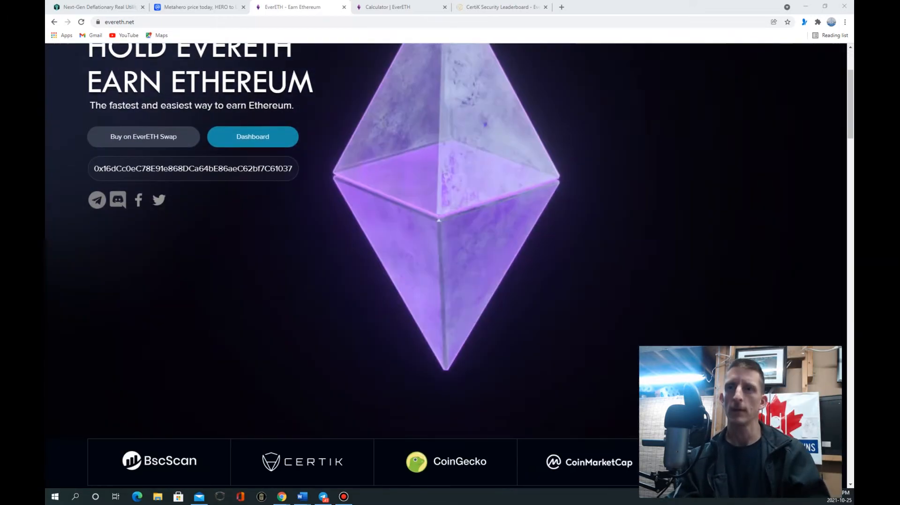
scroll(down, 3)
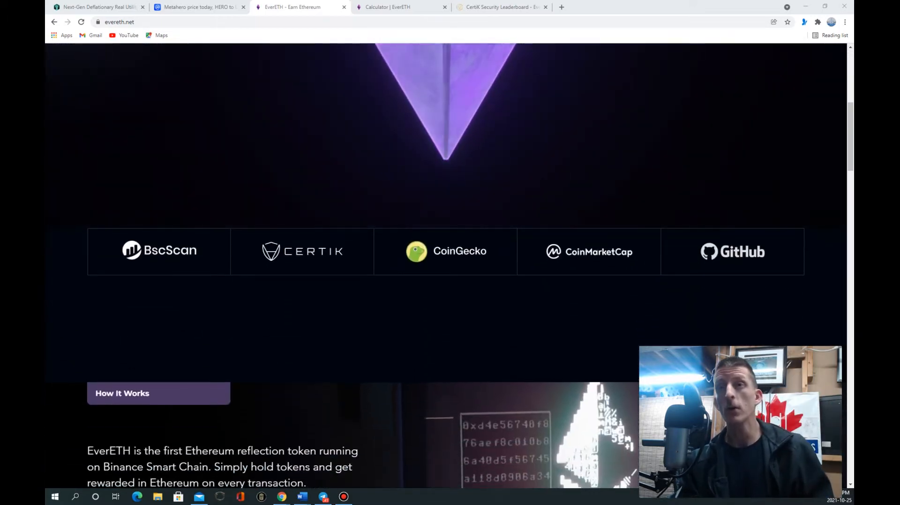
scroll(down, 3)
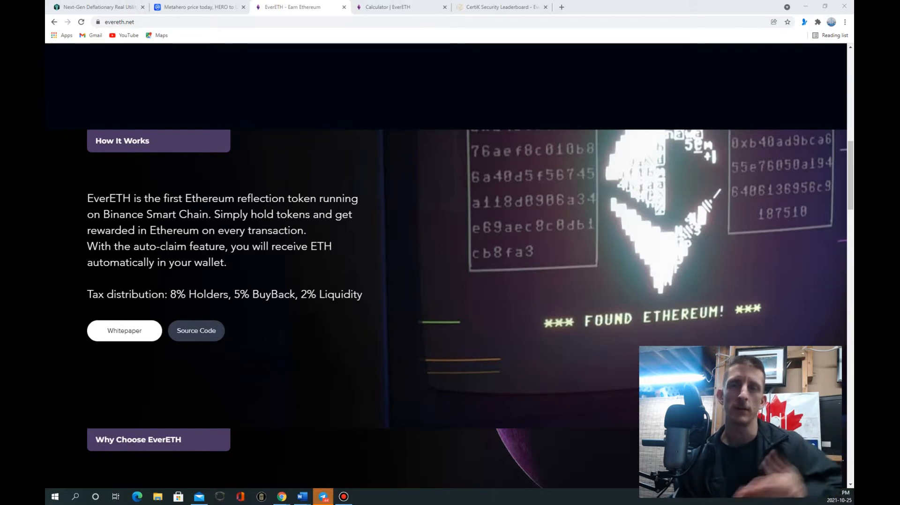
scroll(down, 3)
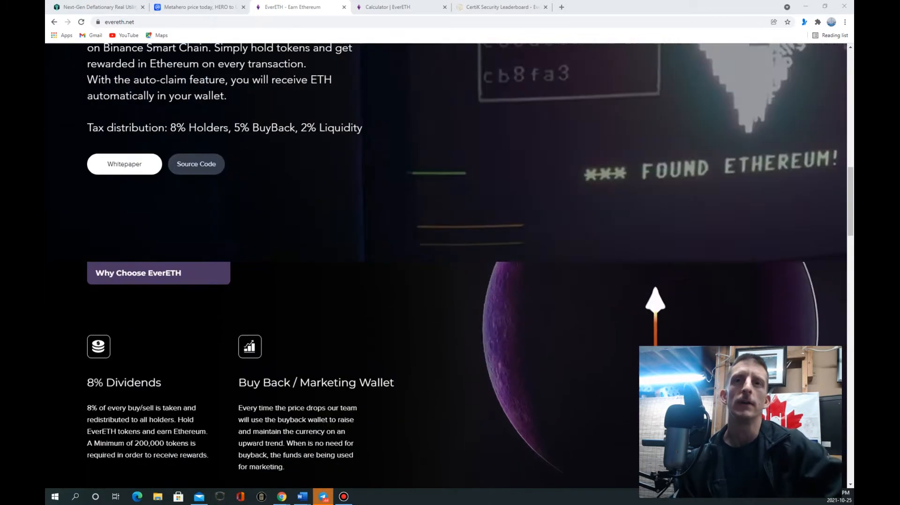
scroll(down, 3)
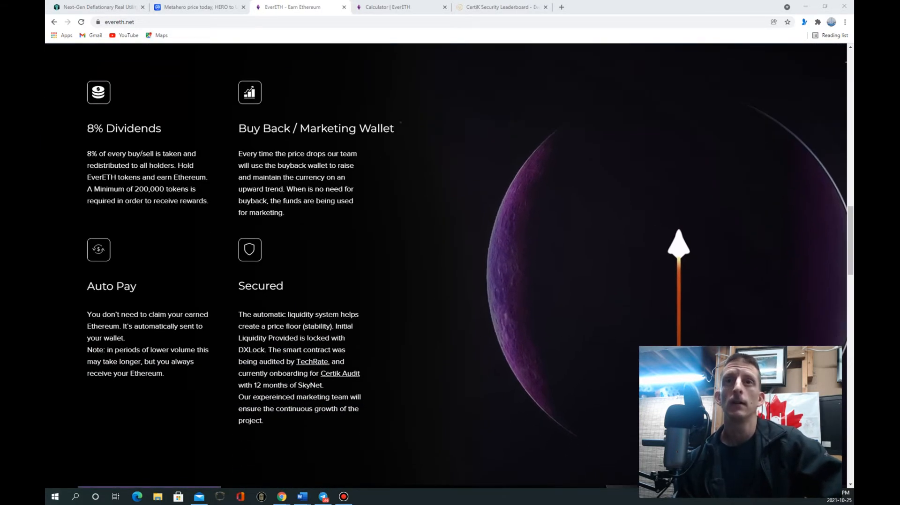
Scroll down through the three-phase roadmap and the FAQ section
scroll(down, 3)
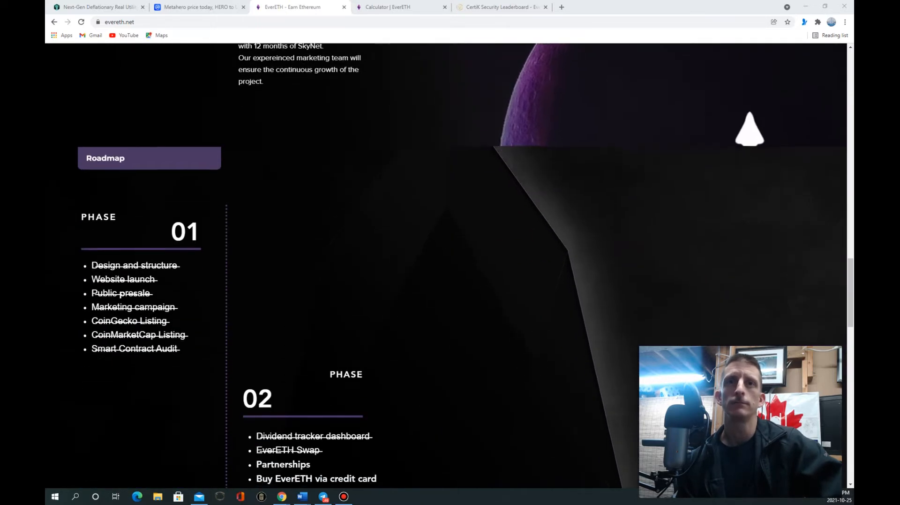
scroll(down, 3)
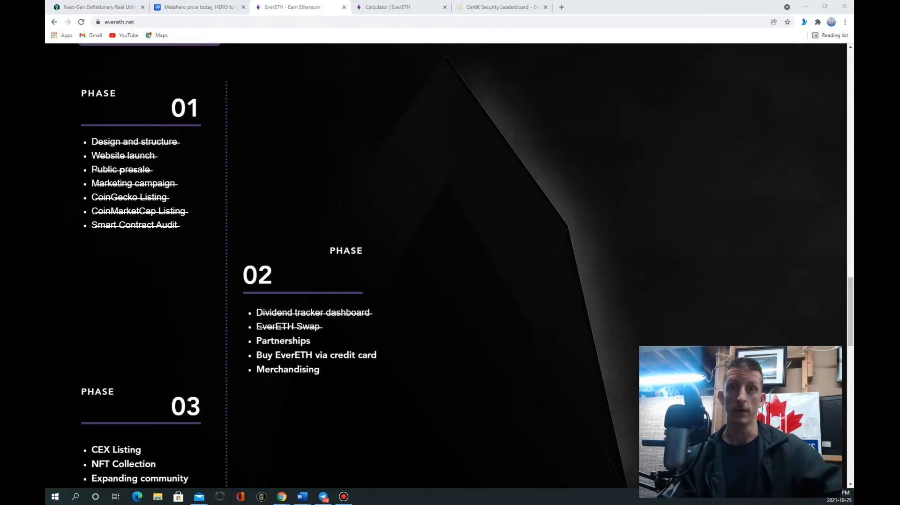
scroll(down, 3)
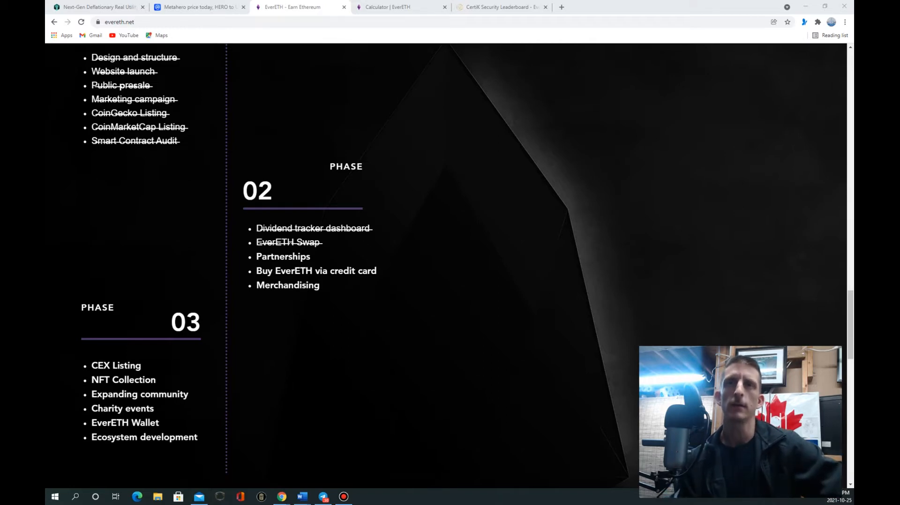
scroll(down, 3)
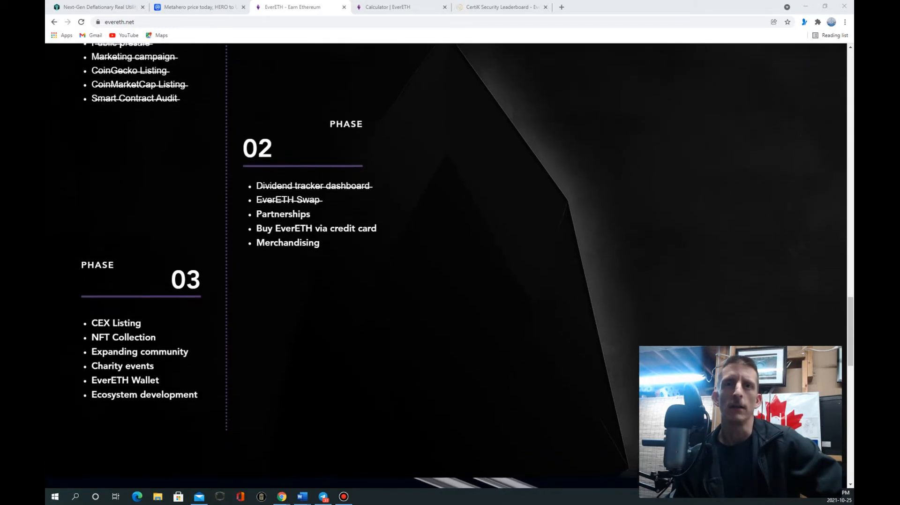
scroll(down, 3)
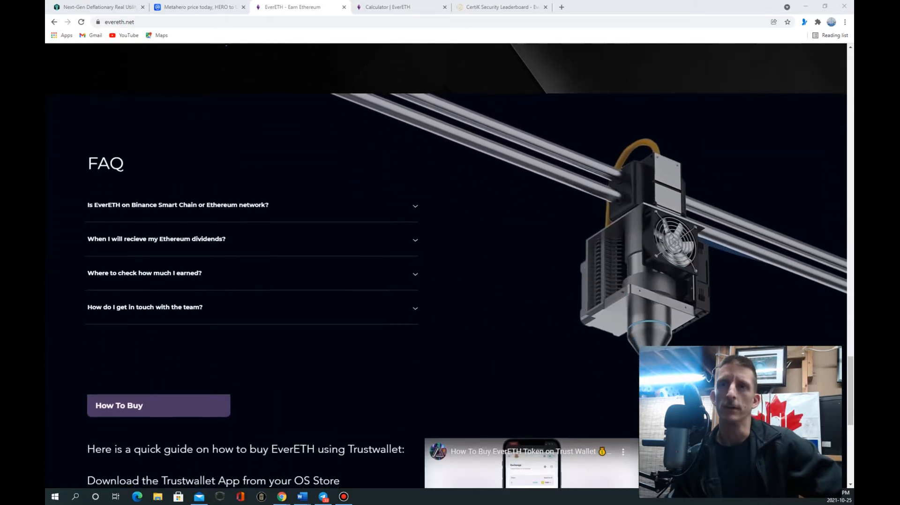
scroll(down, 3)
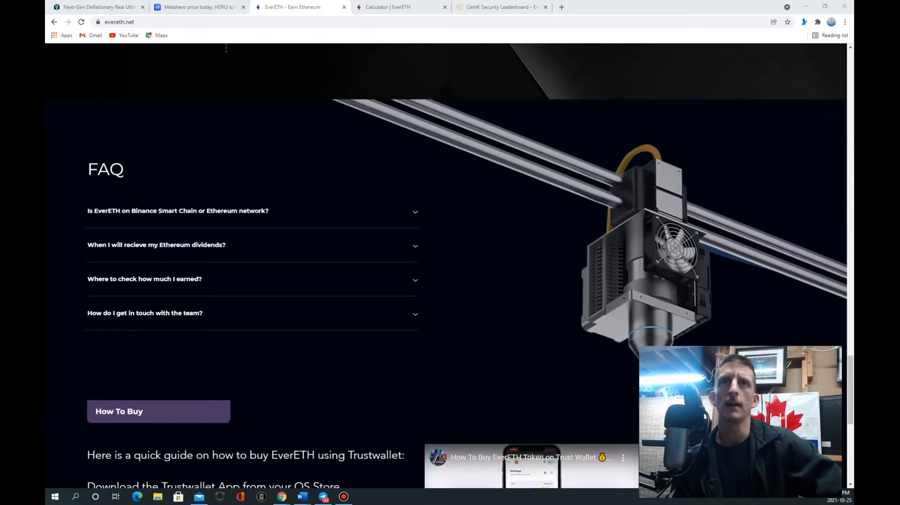
Scroll back up to How It Works and the tax distribution features
scroll(up, 3)
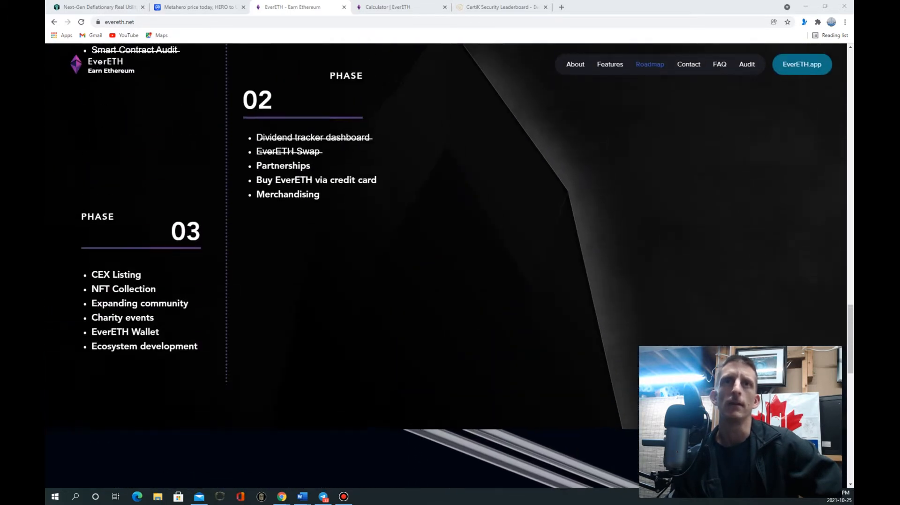
scroll(up, 3)
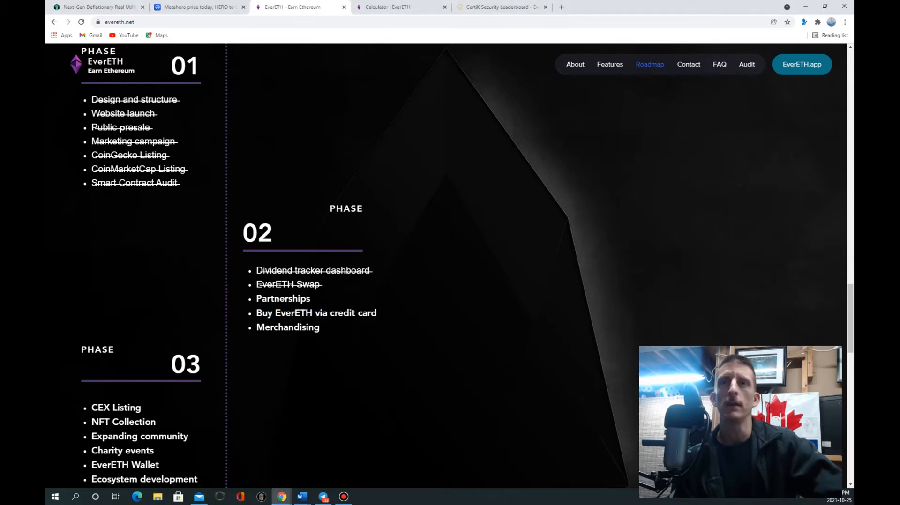
scroll(down, 3)
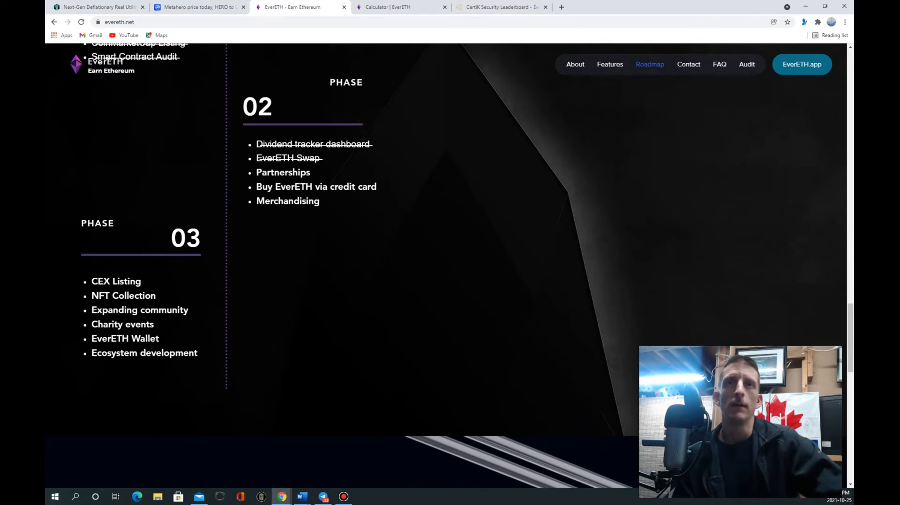
scroll(up, 3)
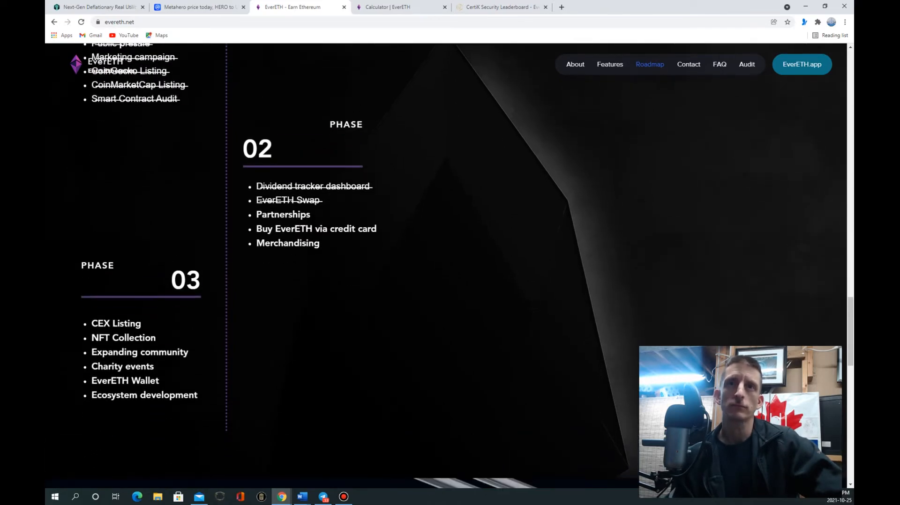
scroll(down, 3)
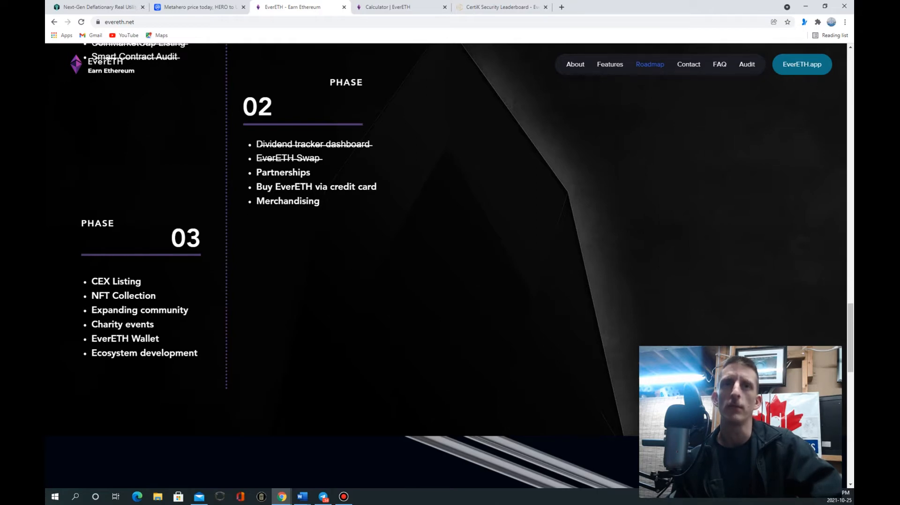
scroll(down, 3)
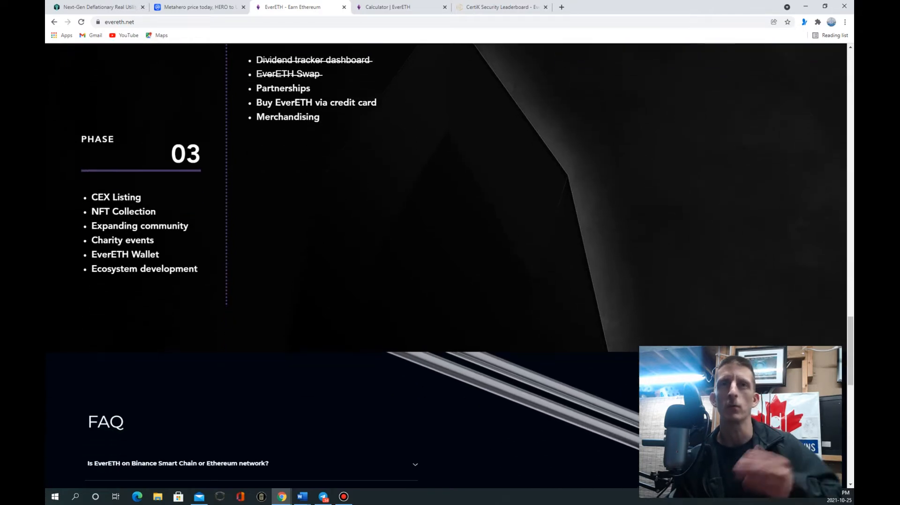
scroll(up, 3)
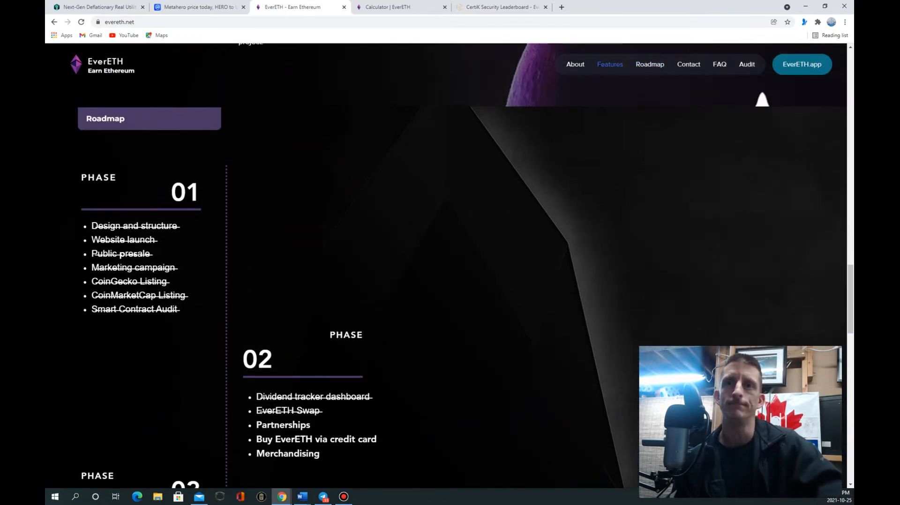
scroll(up, 3)
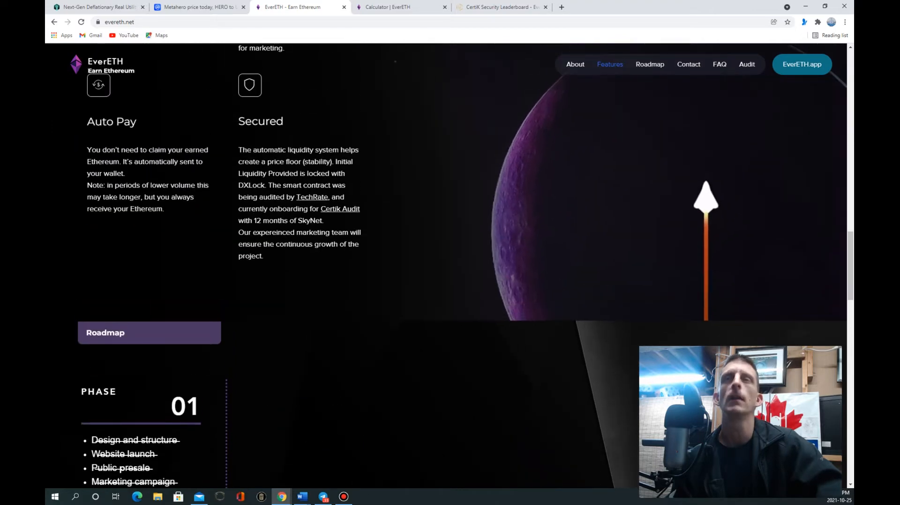
scroll(up, 3)
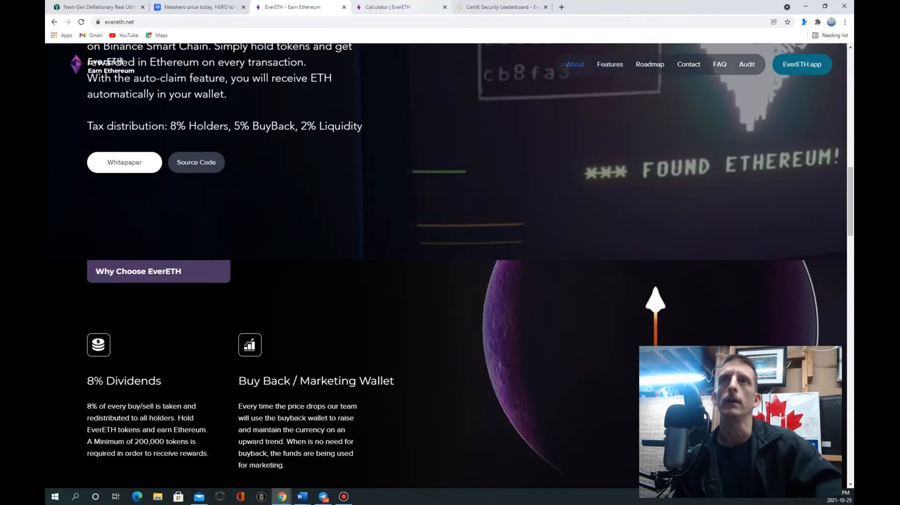
Switch to the Calculator | EverETH tab and focus the empty Token Amount field
click(401, 7)
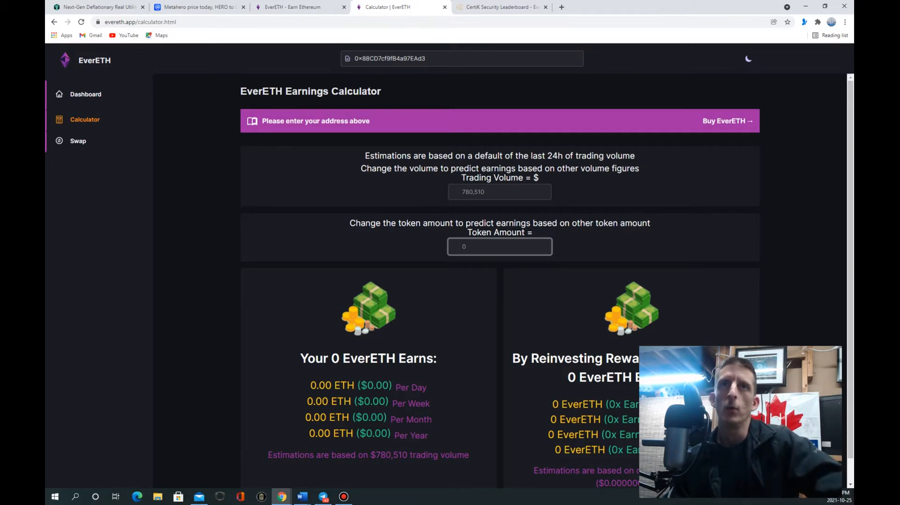
click(499, 247)
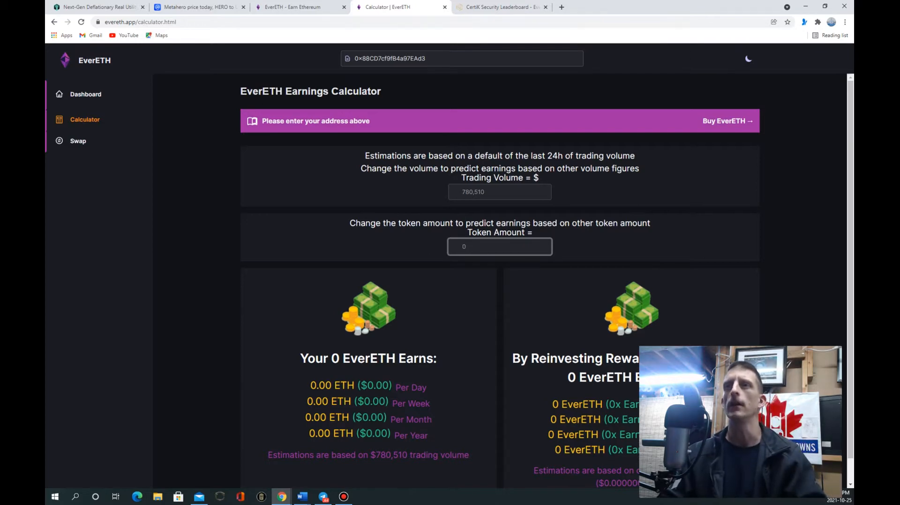
click(499, 247)
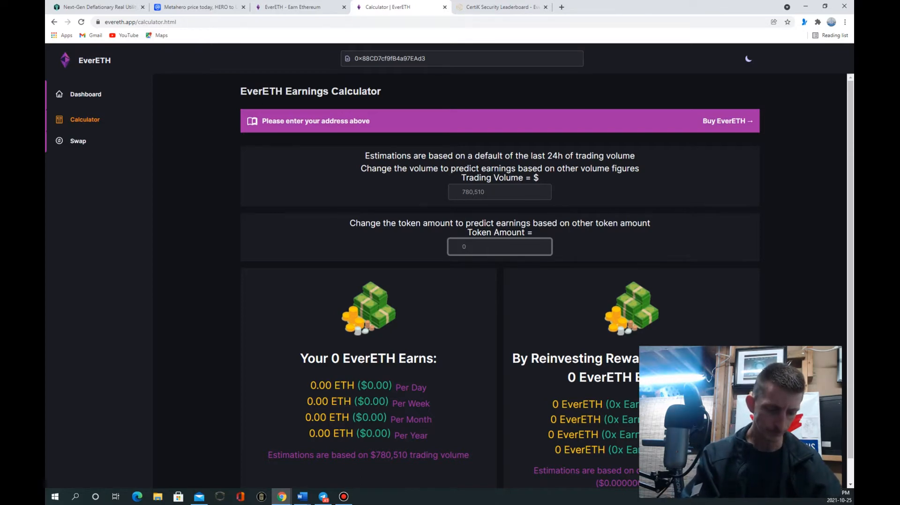
Enter 25,000,000,000 tokens (about $1,329.30 per year), then go to EverETH Swap
text(25000000000)
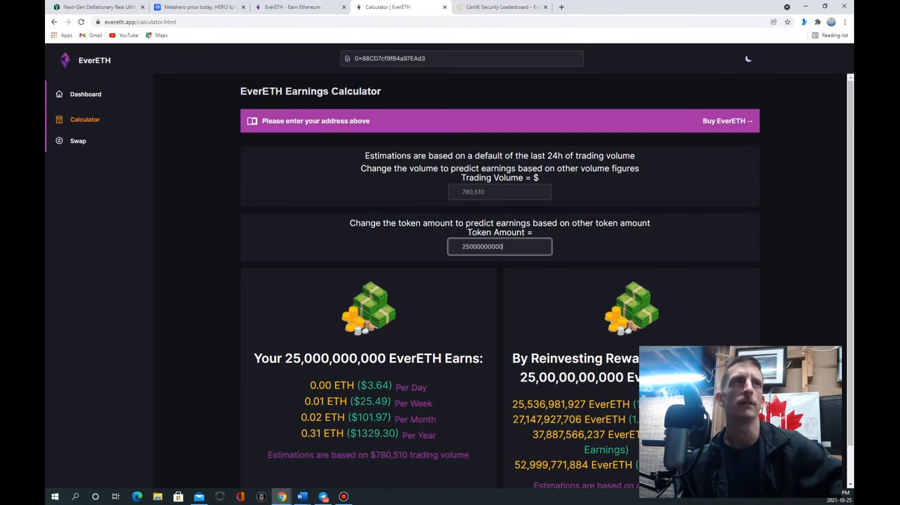
click(78, 140)
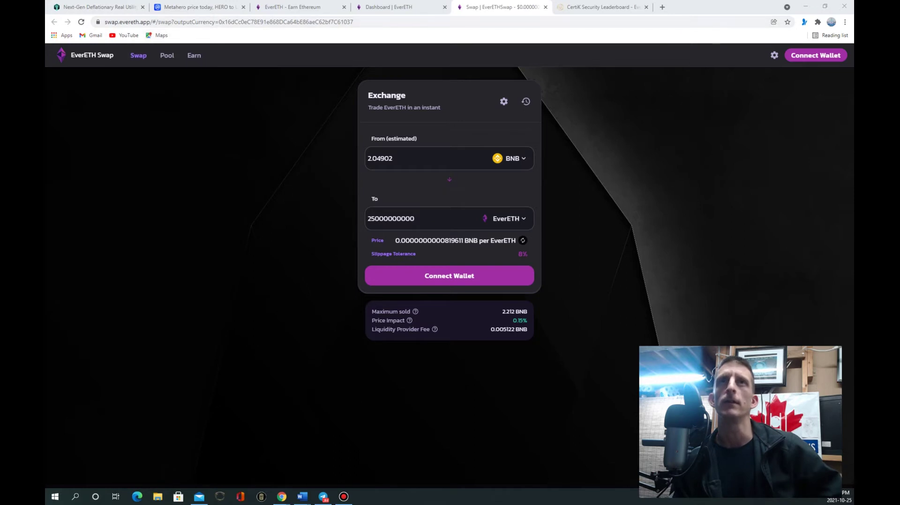
mouse_move(138, 55)
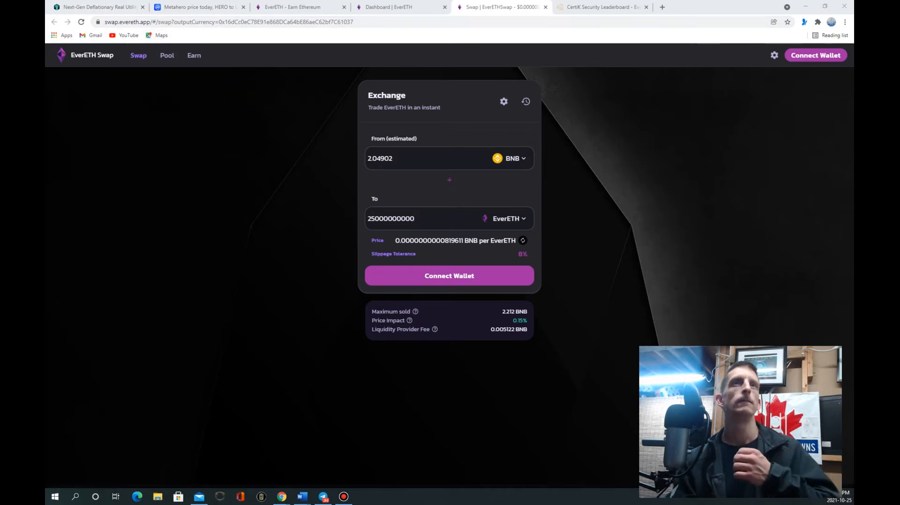
Bring up the Reinvest Your Rewards option from the Earn menu
click(400, 7)
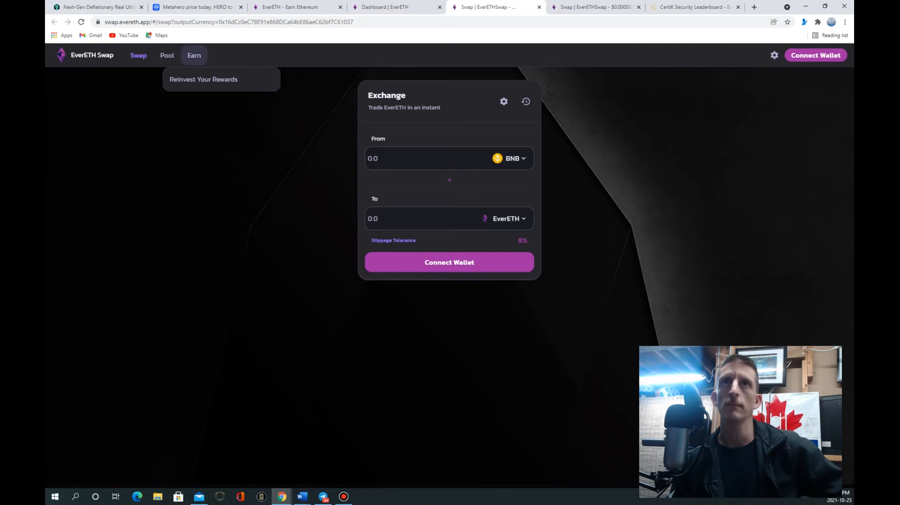
Return to the Earnings Calculator and enter 25,000,000,000 tokens, projecting about $1,335.77 yearly
click(395, 7)
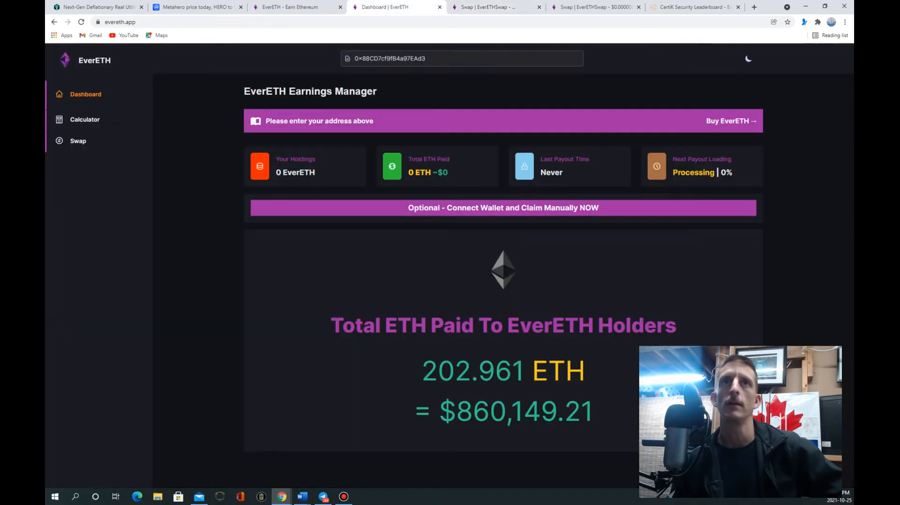
click(85, 119)
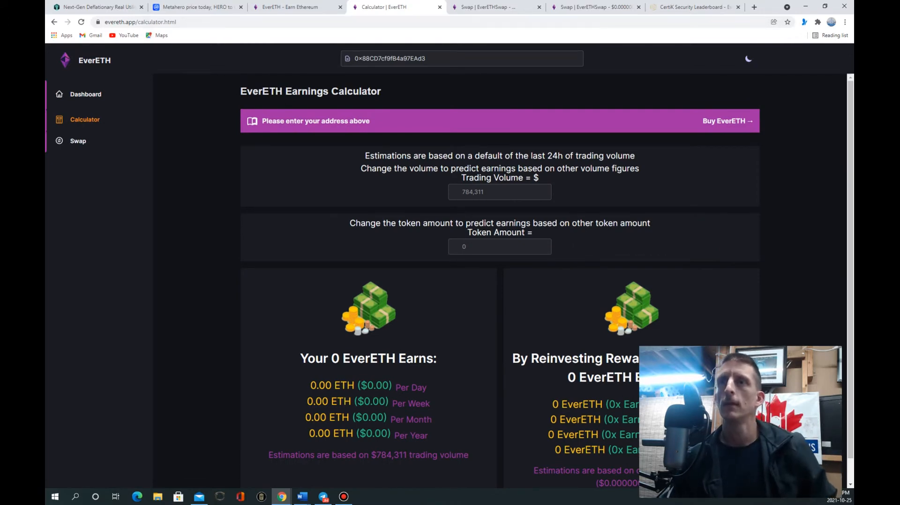
click(498, 246)
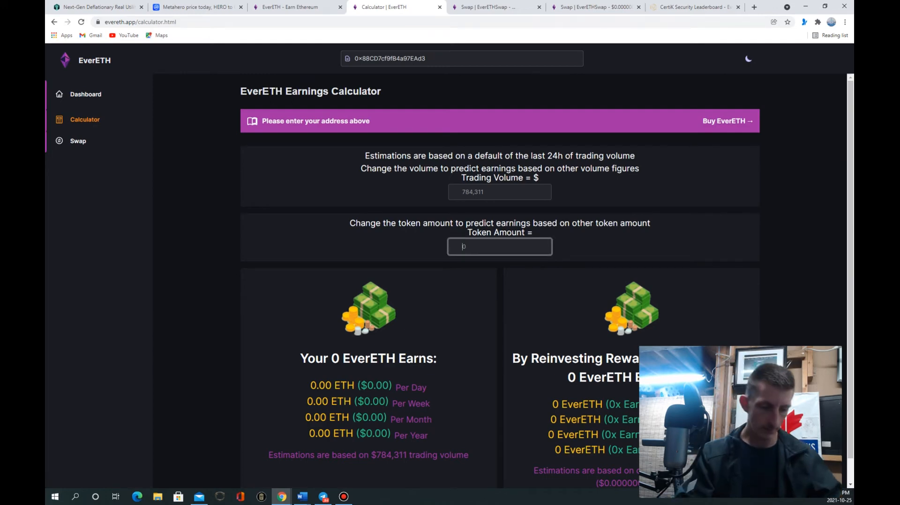
text(25000000000)
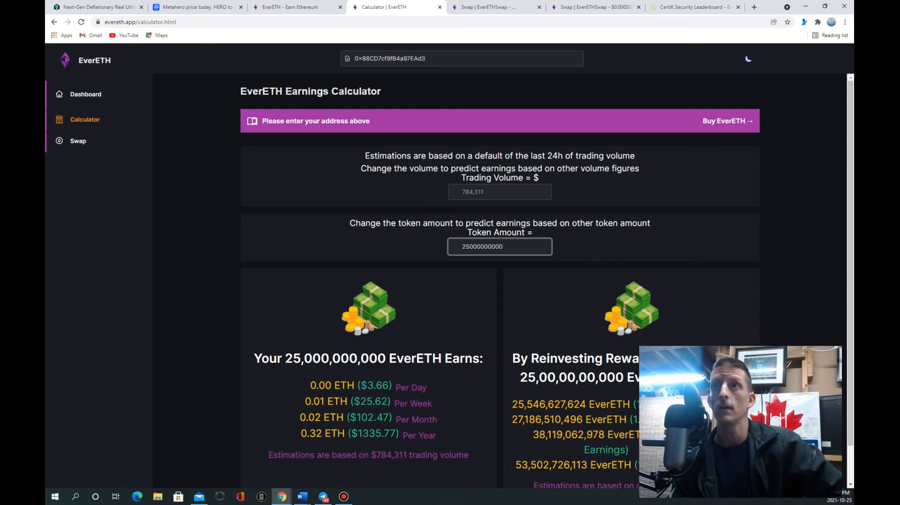
Change trading volume to $300,000 after trying 3,100,000, giving about $510.92 per year
click(498, 191)
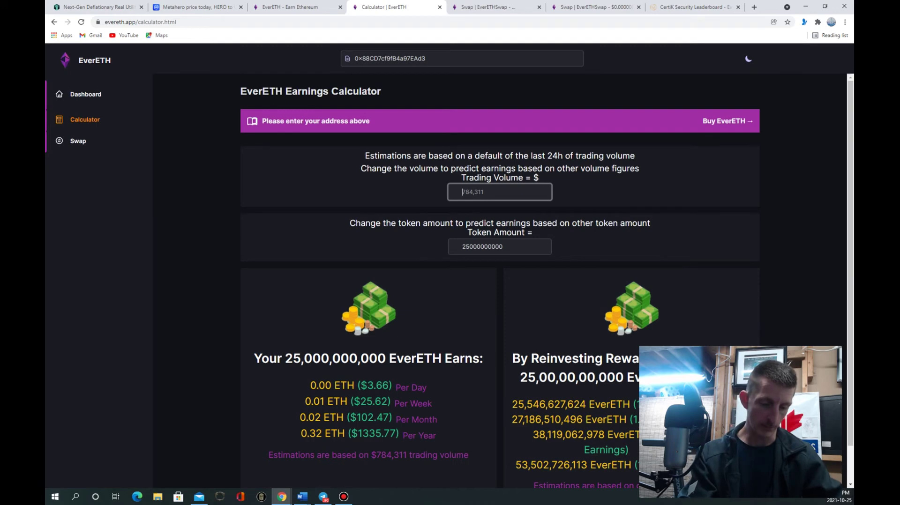
text(3100000)
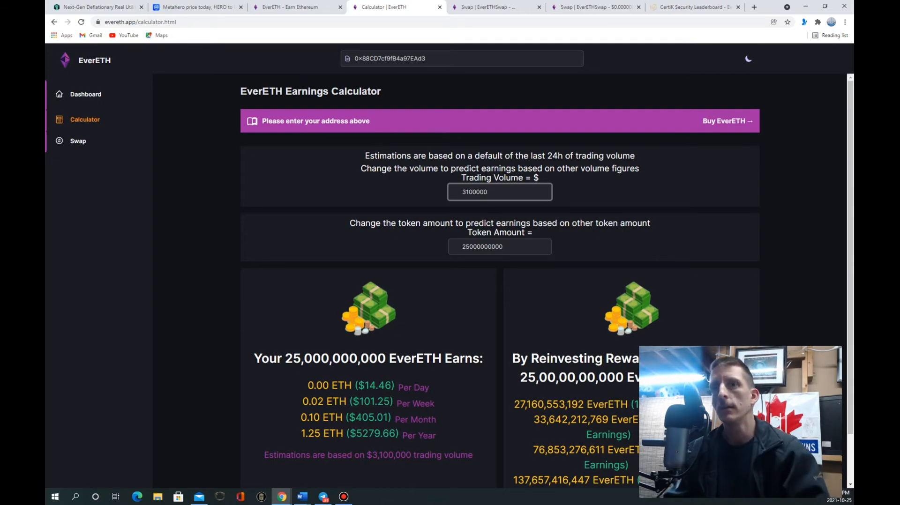
click(498, 192)
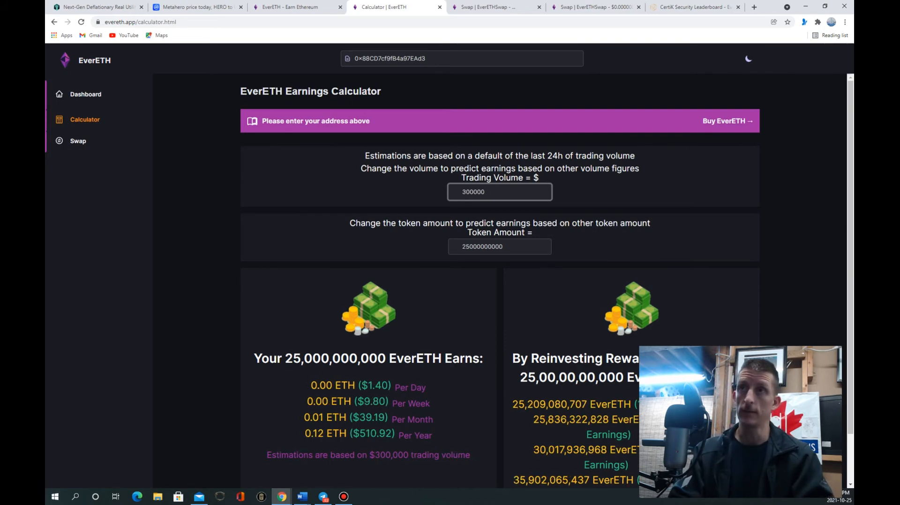
Enter a $3,000,000 trading volume, then delete its leading 3, leaving $0 volume
text(30000000)
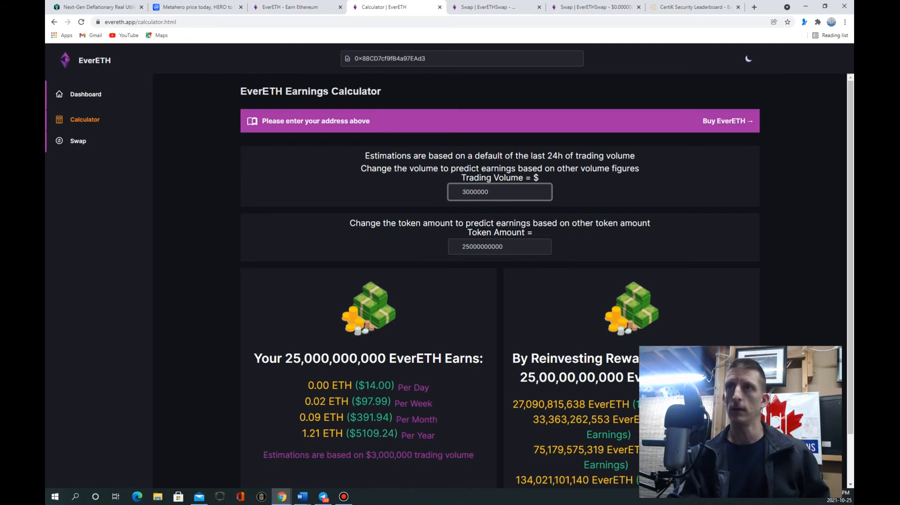
click(499, 192)
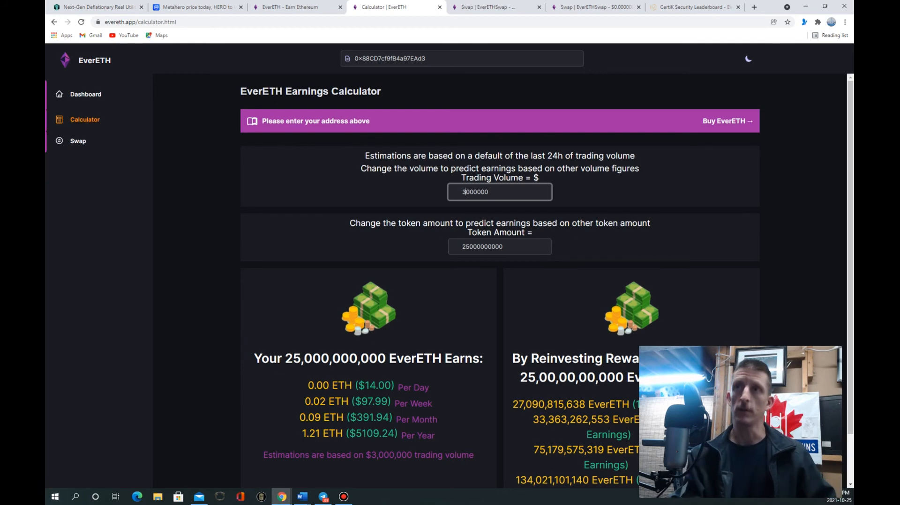
key(Backspace)
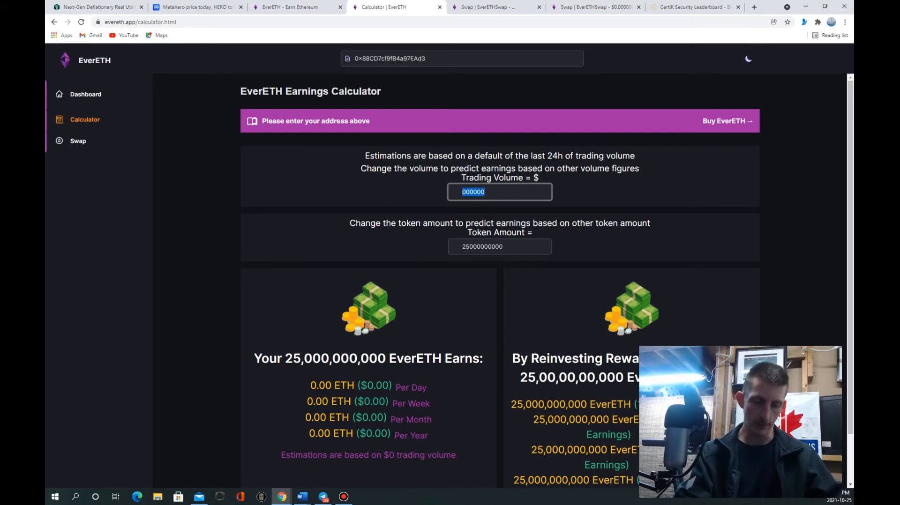
Set trading volume to $900,000 and change the token amount to 125,000,000,000
text(900)
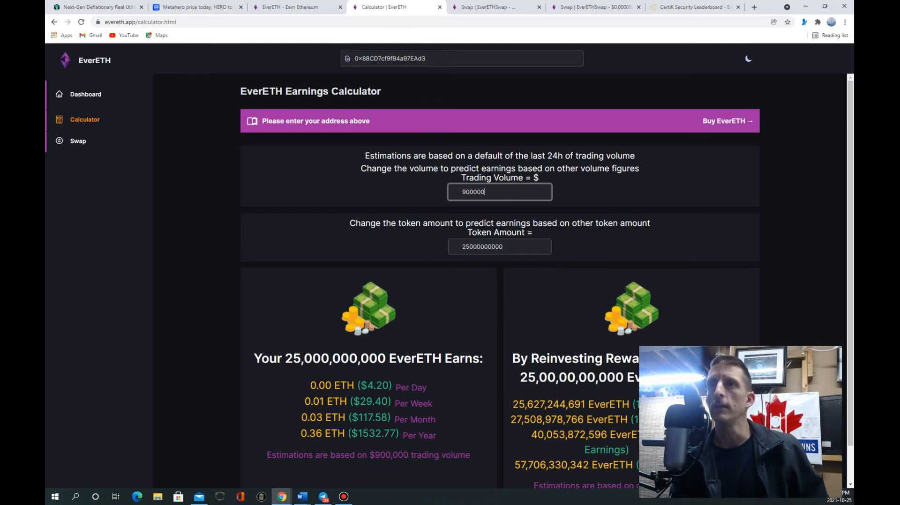
click(499, 246)
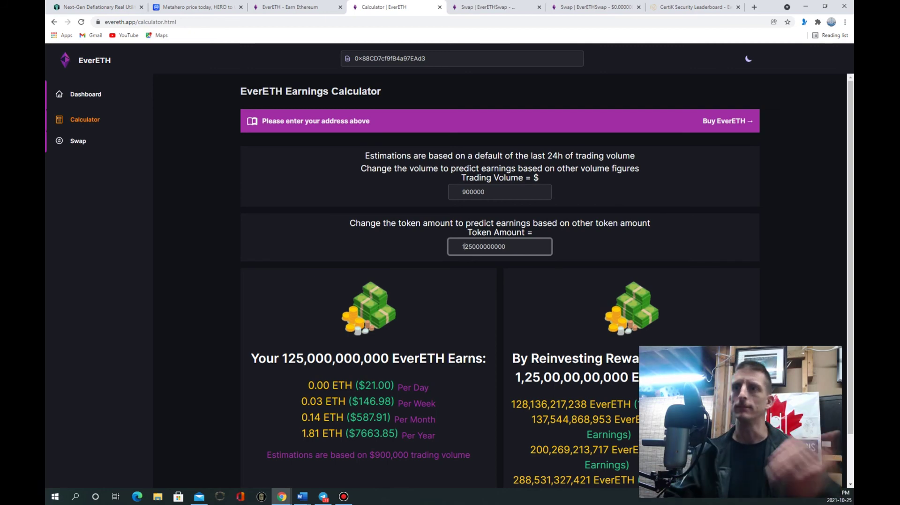
scroll(down, 3)
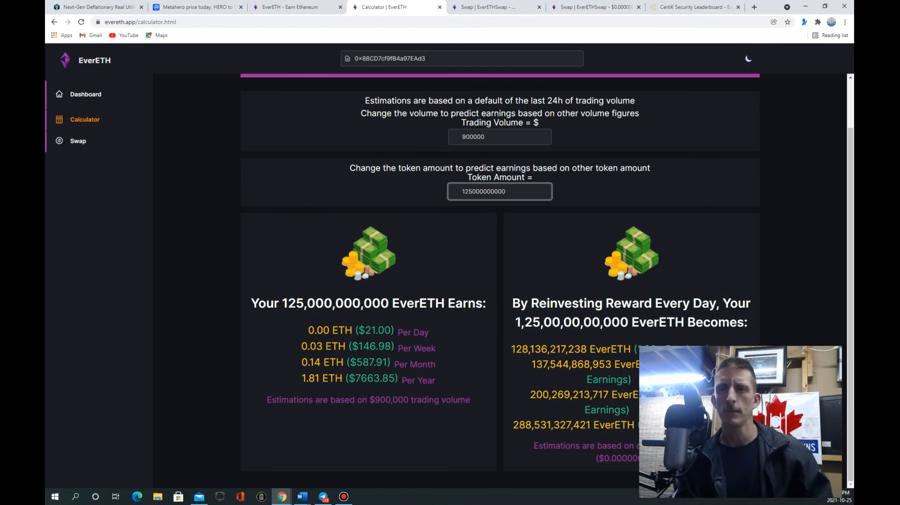
click(499, 192)
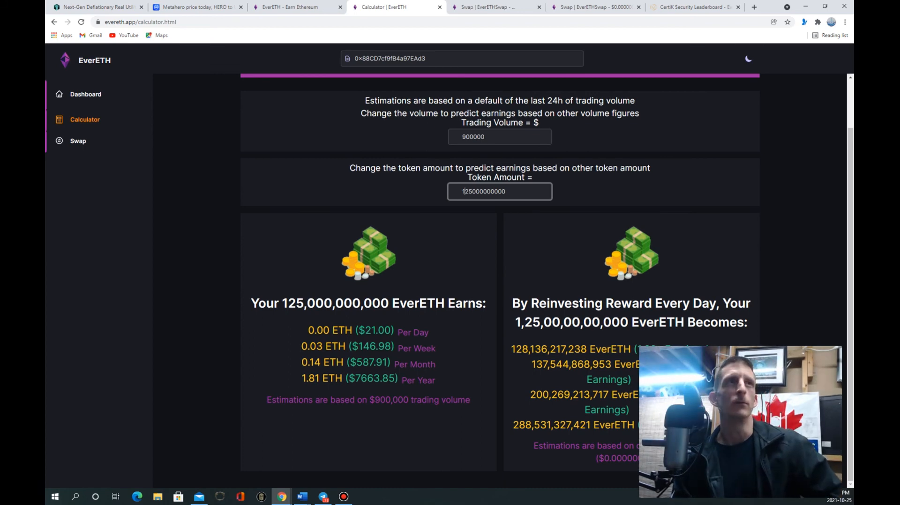
click(693, 7)
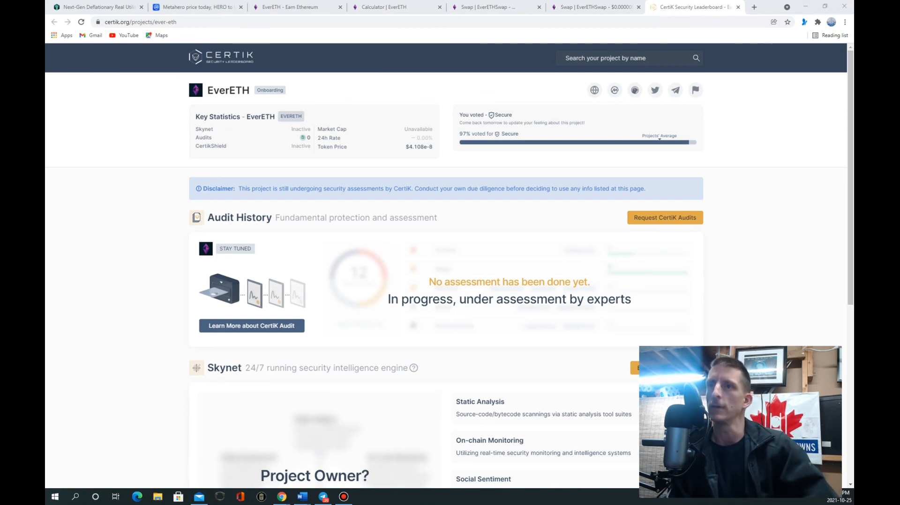
Scroll CertiK's EverETH page through Skynet, showing no completed assessment and inactive monitoring
scroll(down, 3)
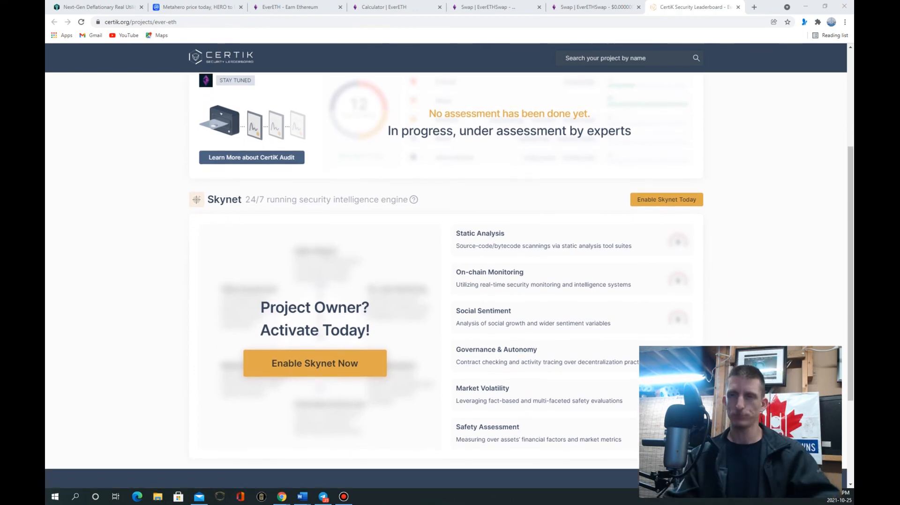
scroll(up, 3)
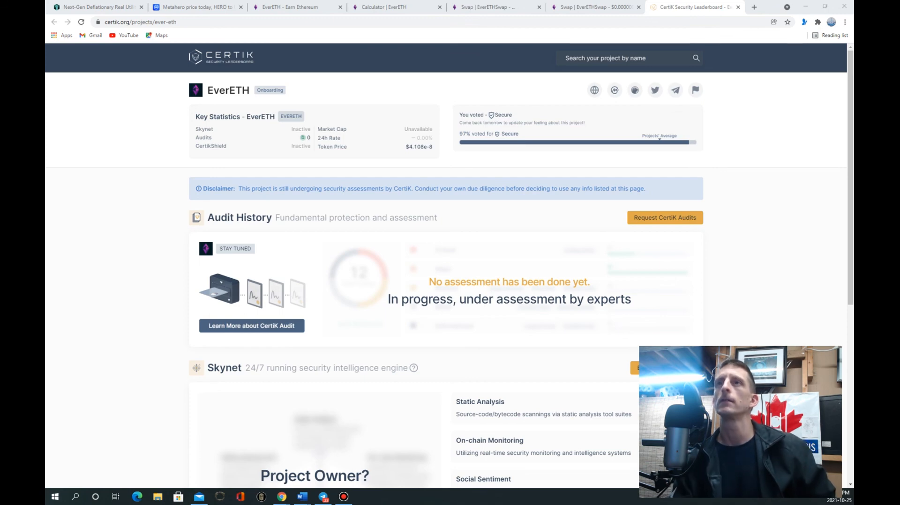
scroll(down, 3)
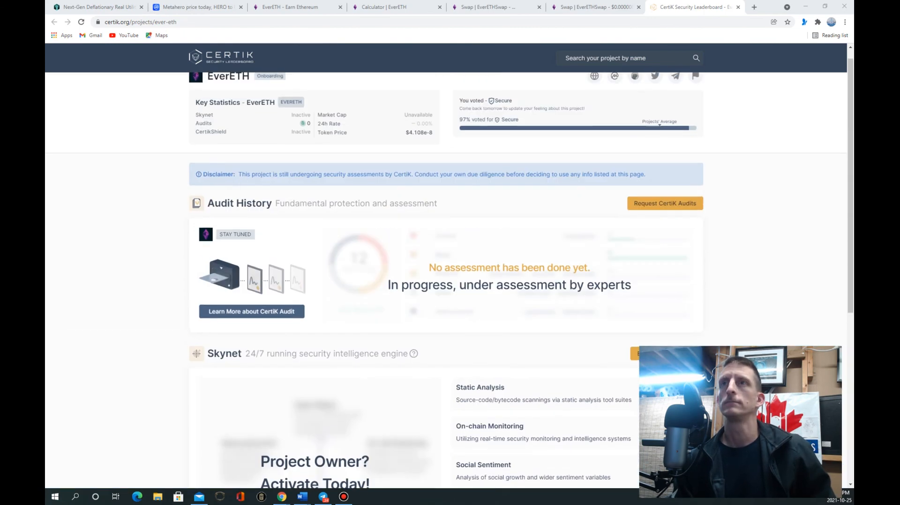
scroll(up, 3)
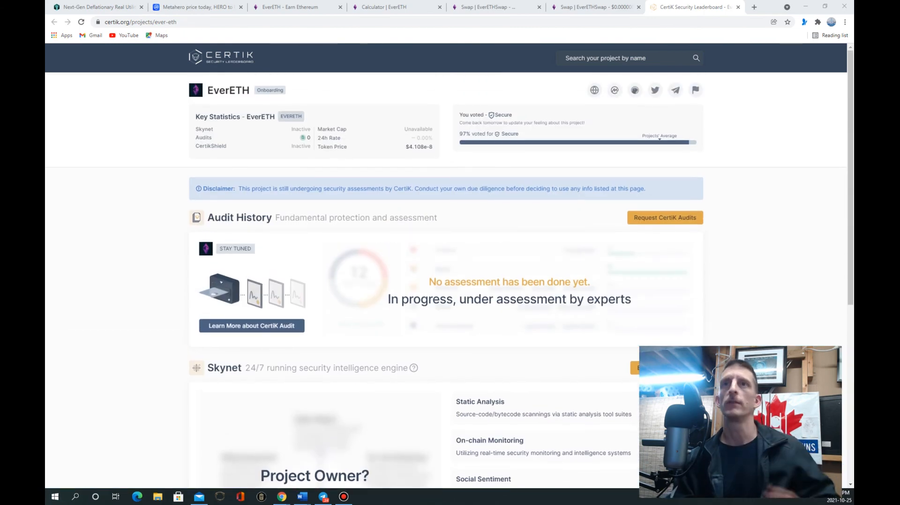